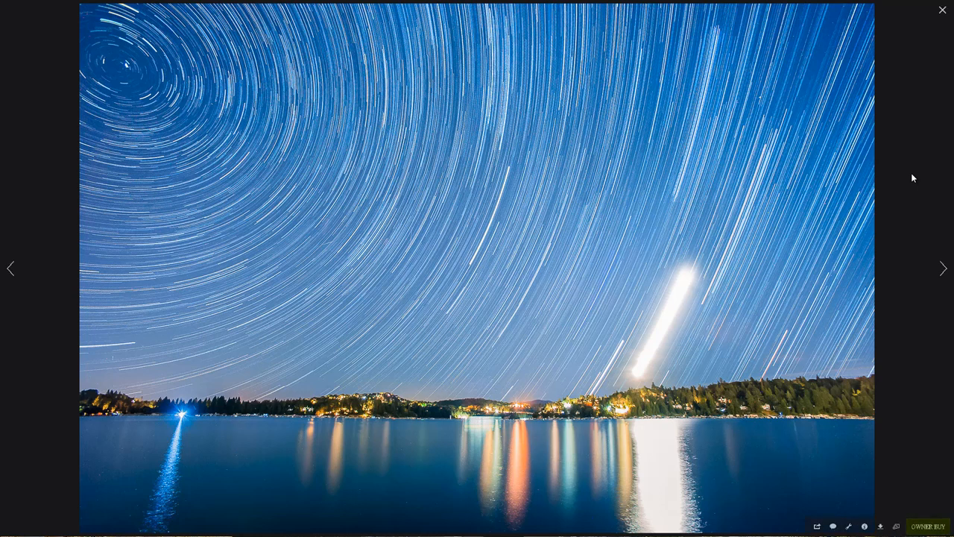
mouse_move(904, 178)
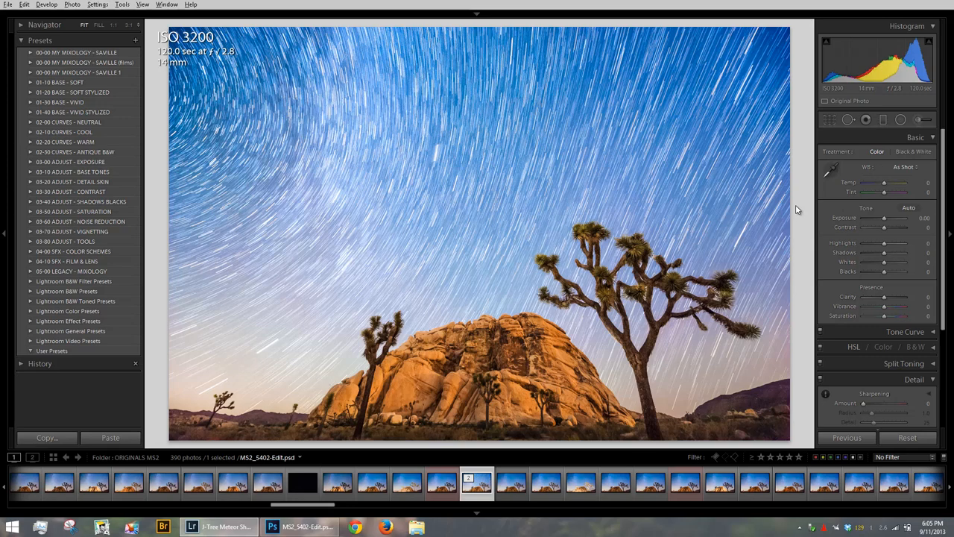
mouse_move(800, 196)
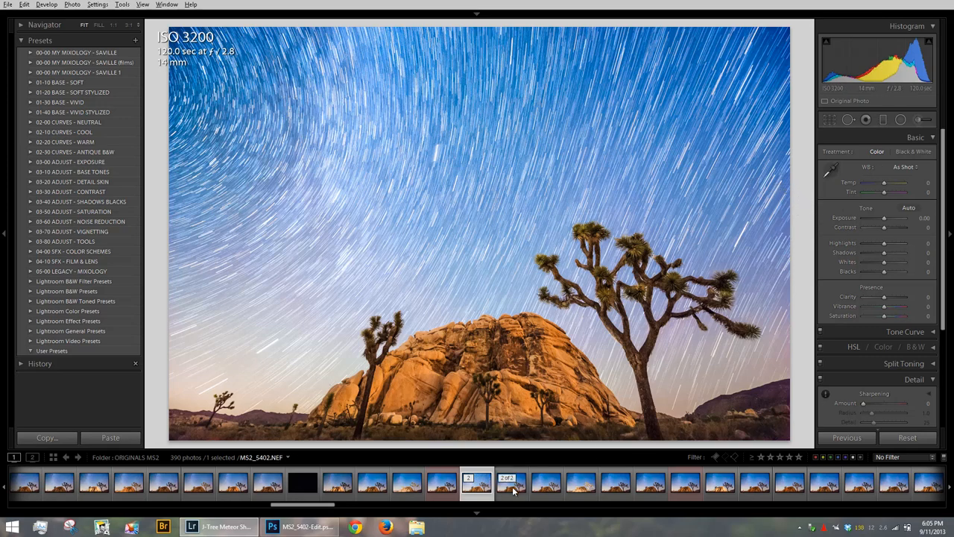
Develop the raw Joshua tree frame: Temp 3750, Shadows +70, Blacks -50, Clarity +35, Vibrance +65.
left_click(510, 483)
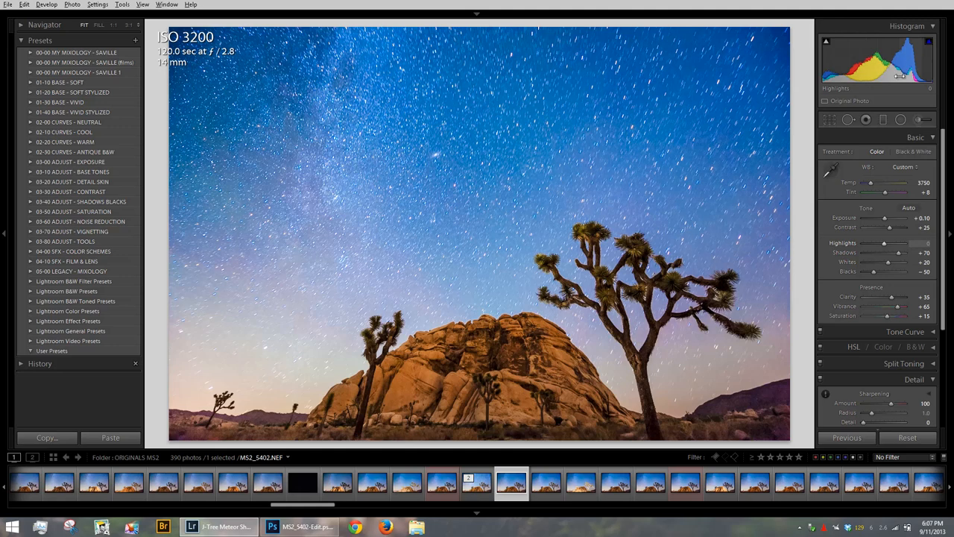
mouse_move(625, 269)
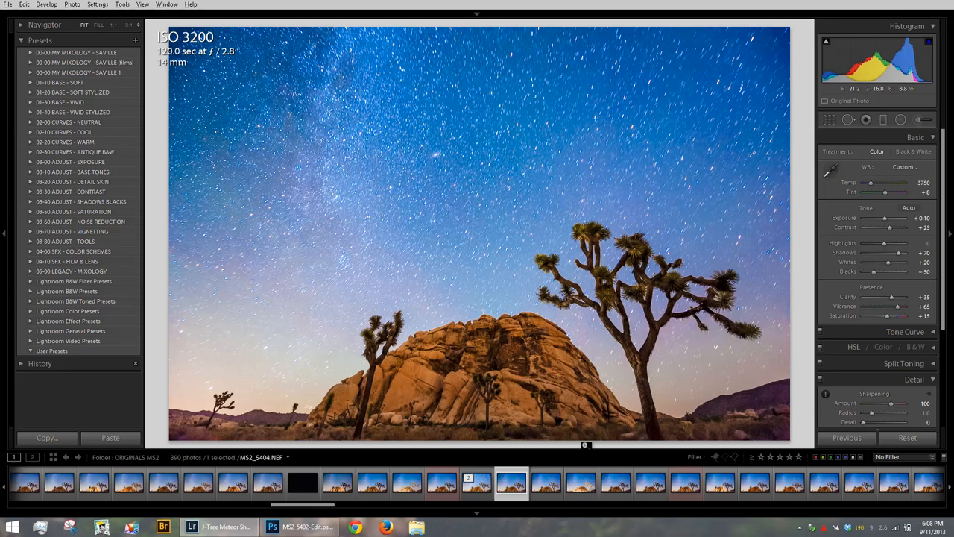
Verify synced settings on neighbouring NEF frames, including MS2_5404, ending on MS2_5402.NEF.
left_click(546, 483)
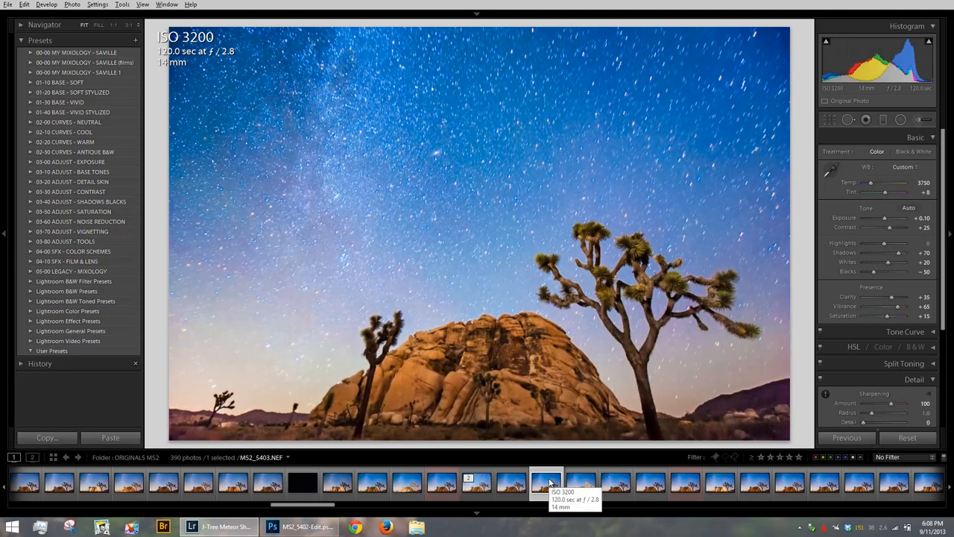
left_click(510, 483)
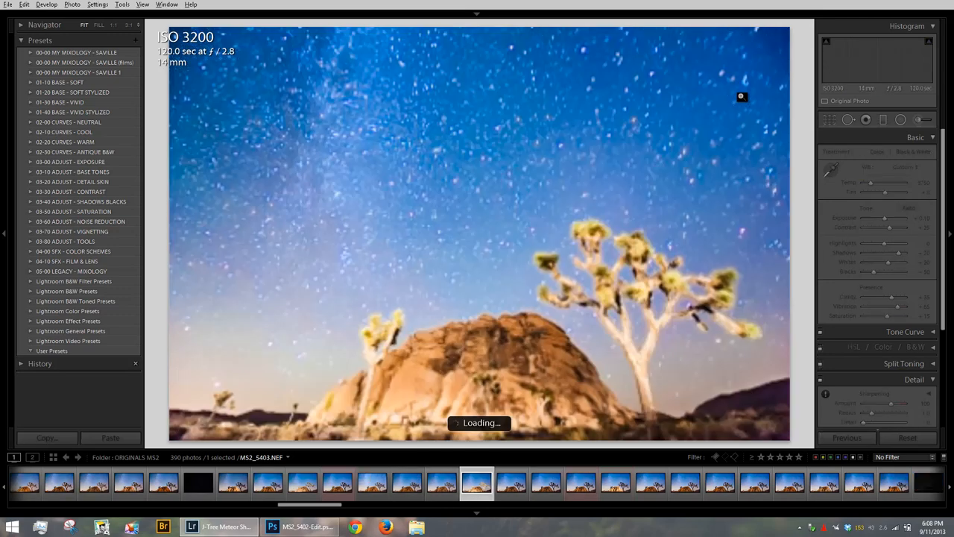
left_click(442, 482)
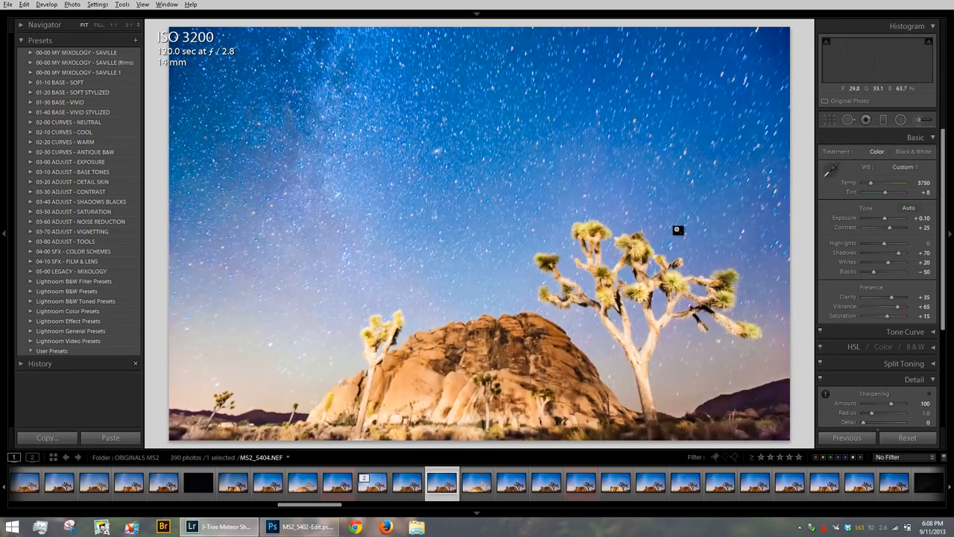
left_click(477, 482)
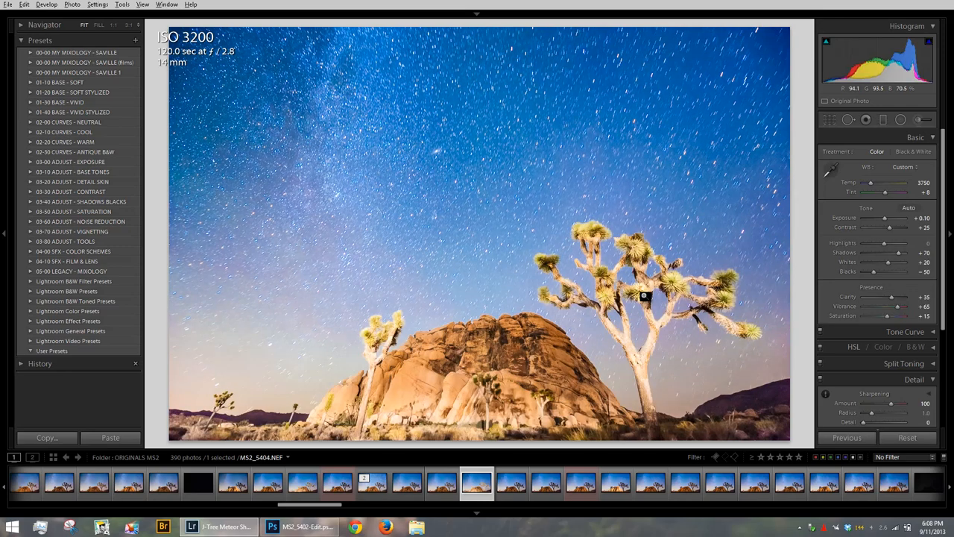
left_click(512, 482)
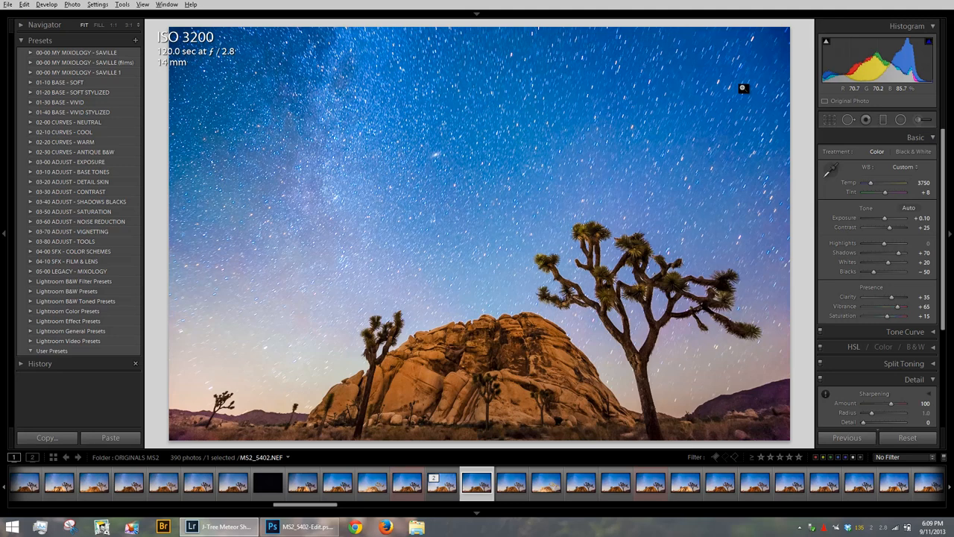
mouse_move(741, 88)
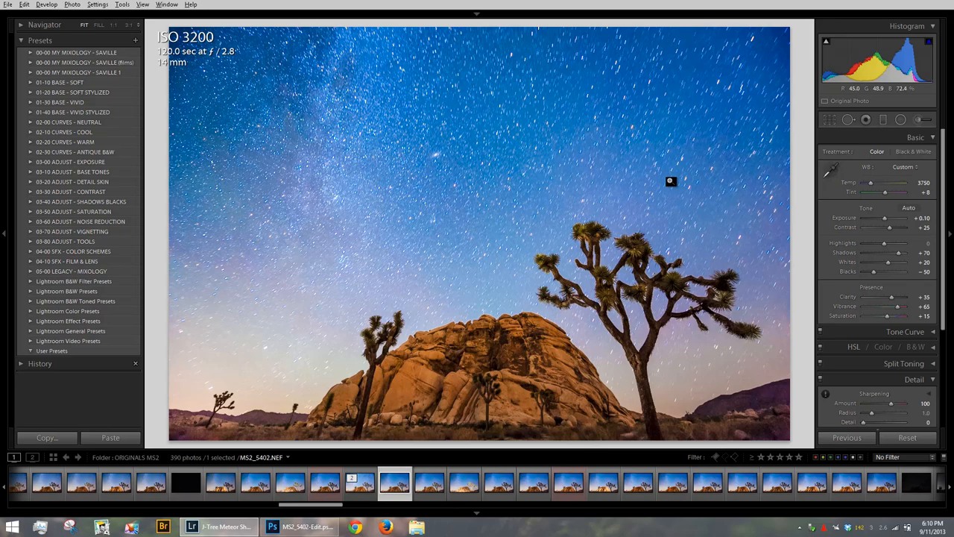
left_click(272, 527)
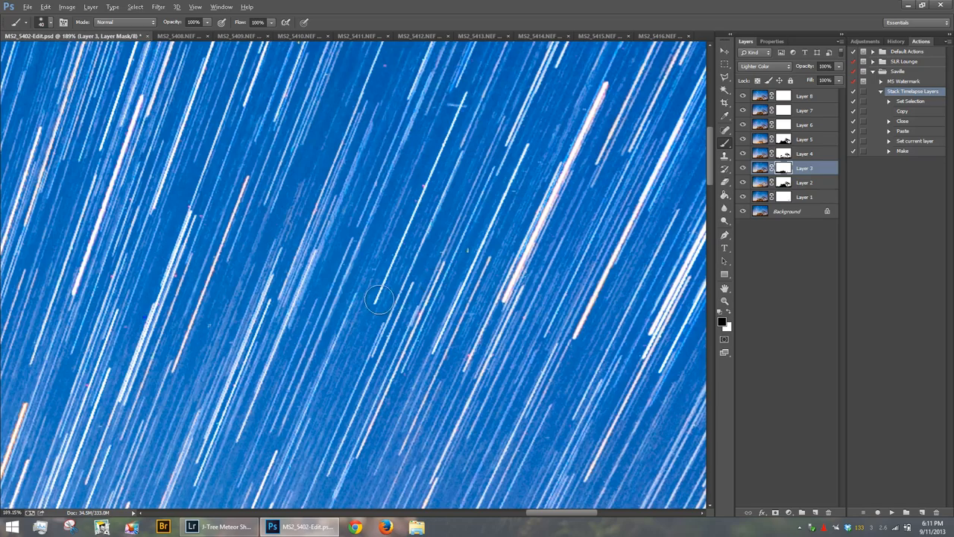
mouse_move(450, 134)
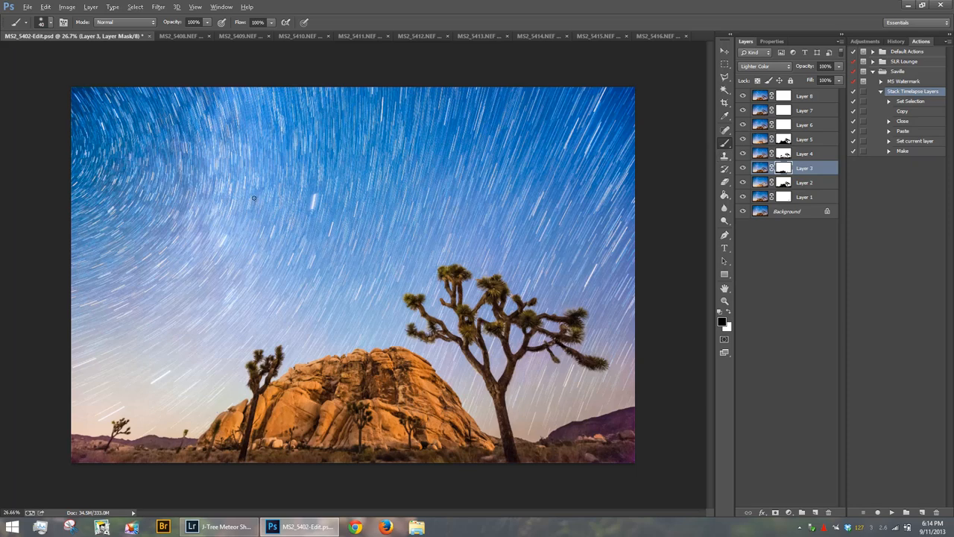
mouse_move(578, 181)
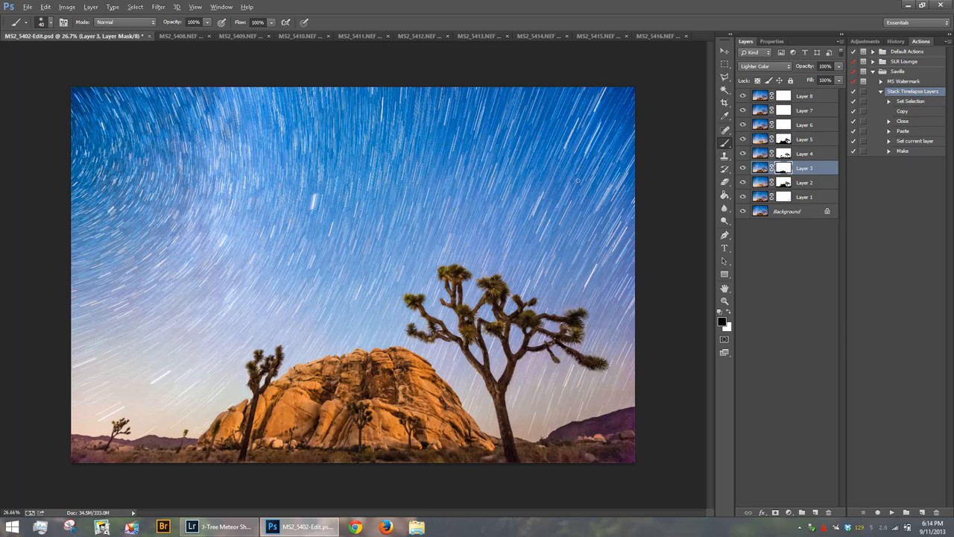
mouse_move(704, 181)
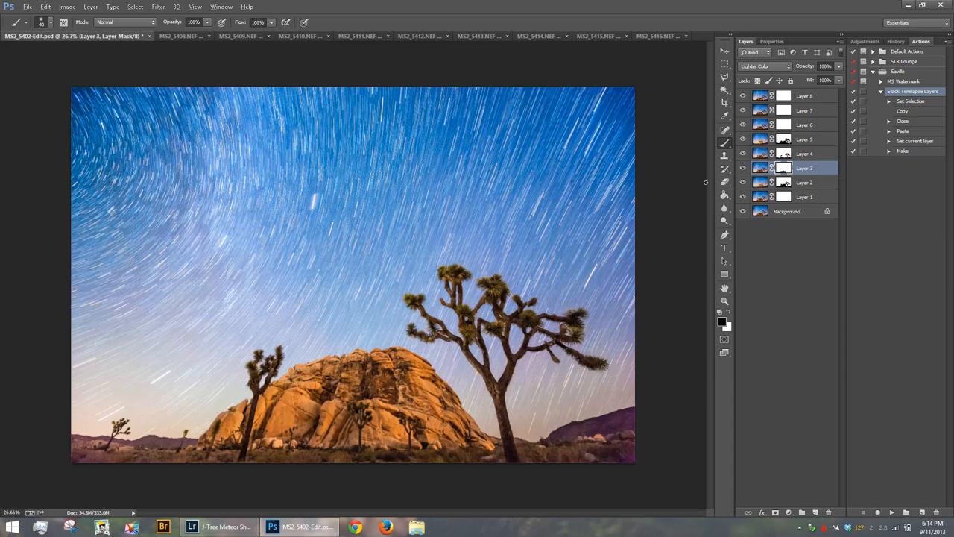
mouse_move(491, 237)
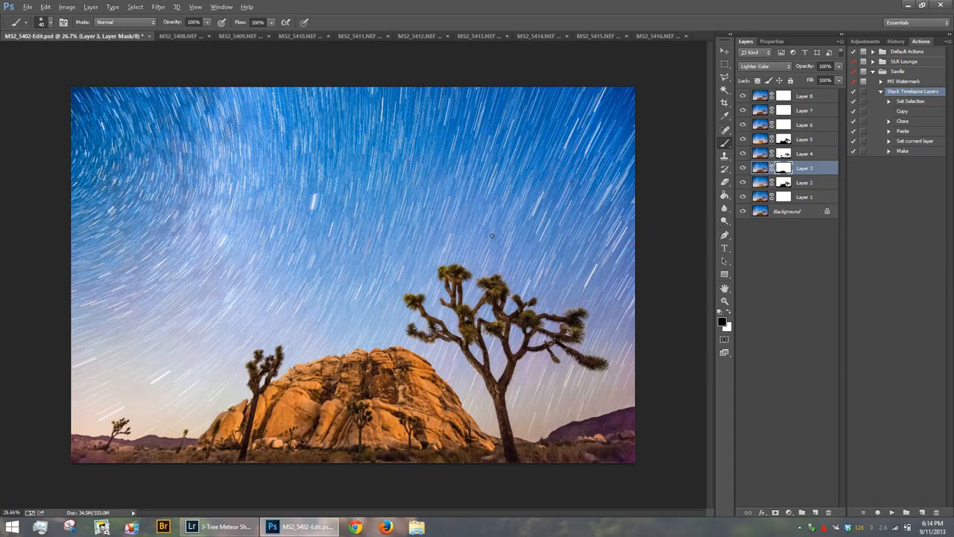
mouse_move(500, 234)
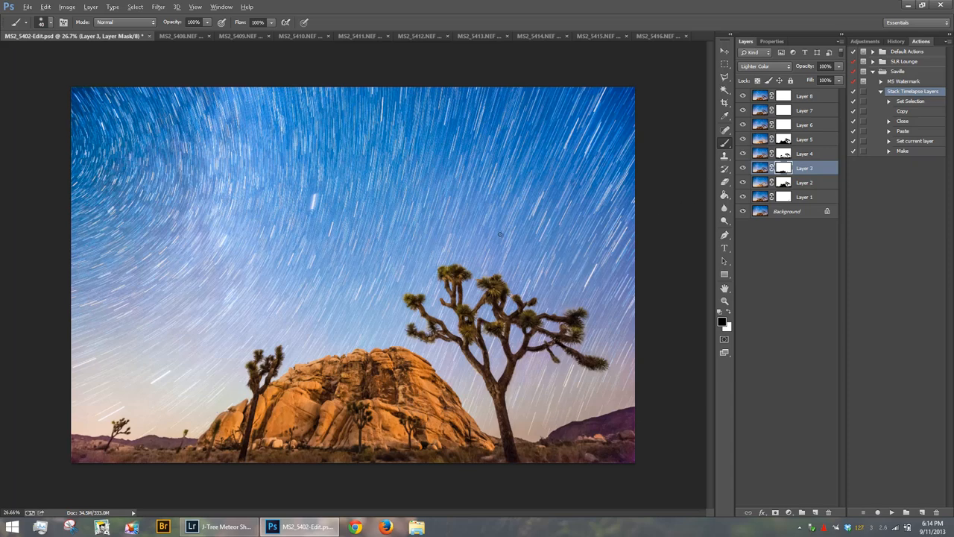
mouse_move(592, 173)
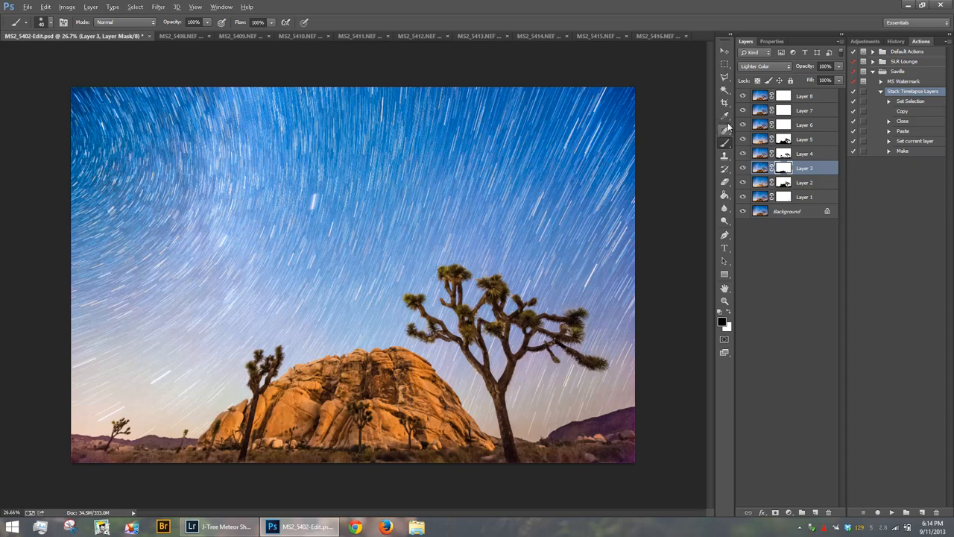
mouse_move(656, 160)
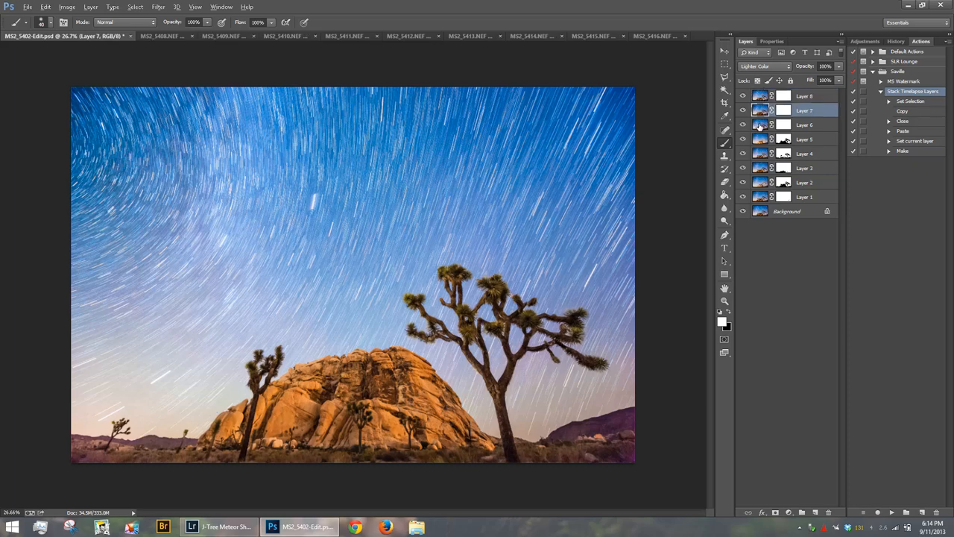
Set the topmost layer, Layer 8, to the Lighter Color blend mode.
left_click(786, 210)
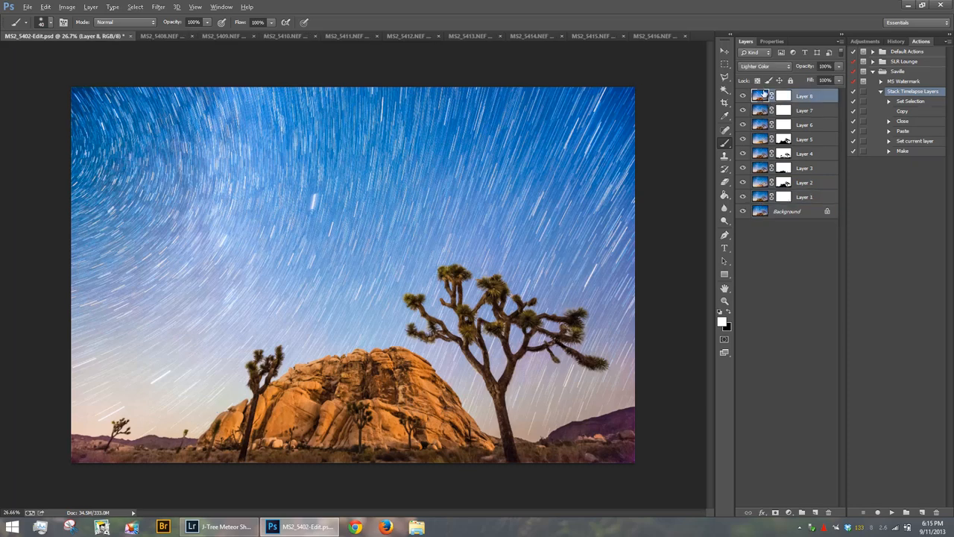
mouse_move(764, 66)
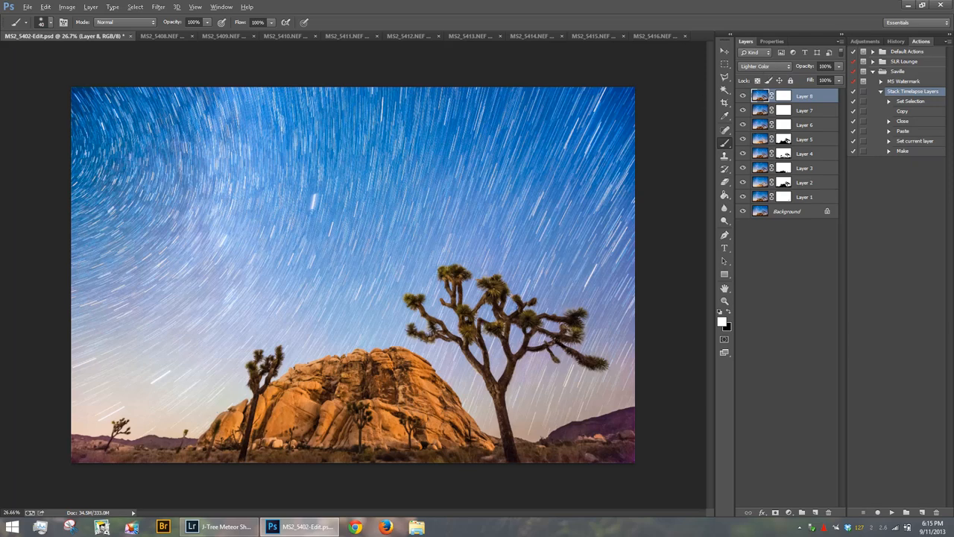
mouse_move(764, 67)
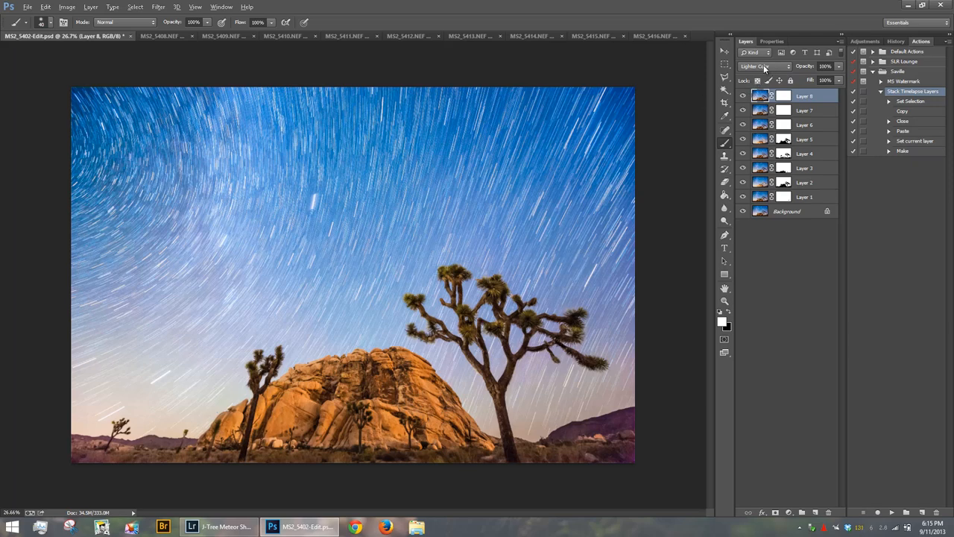
left_click(764, 66)
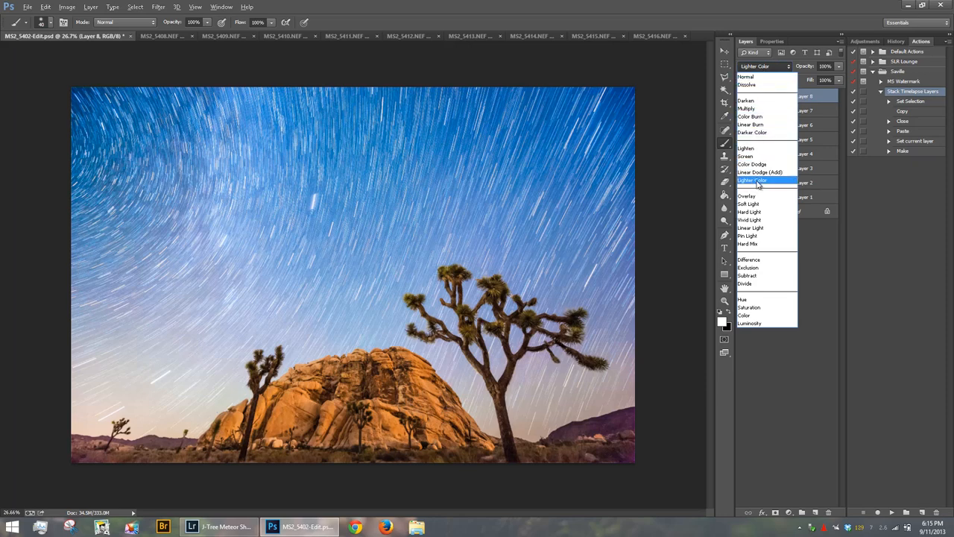
left_click(752, 180)
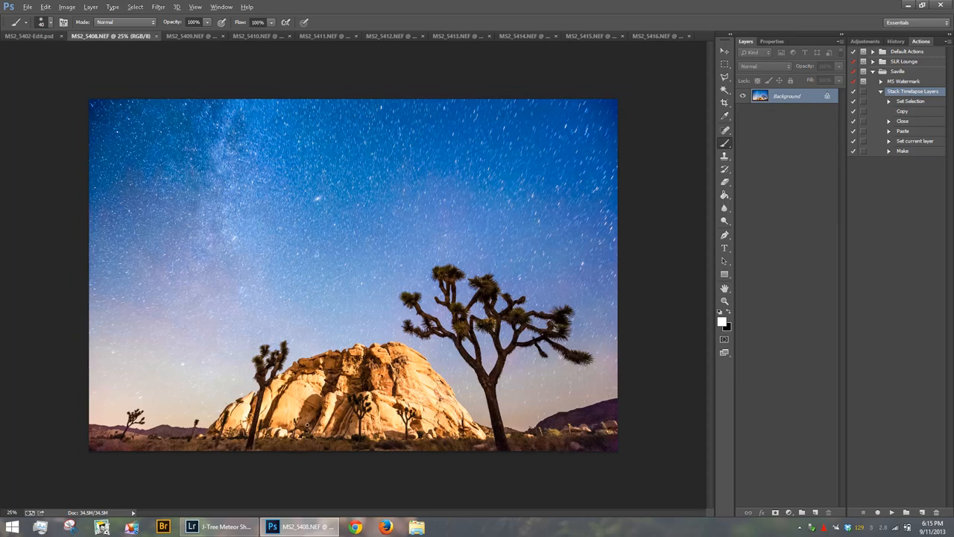
mouse_move(407, 395)
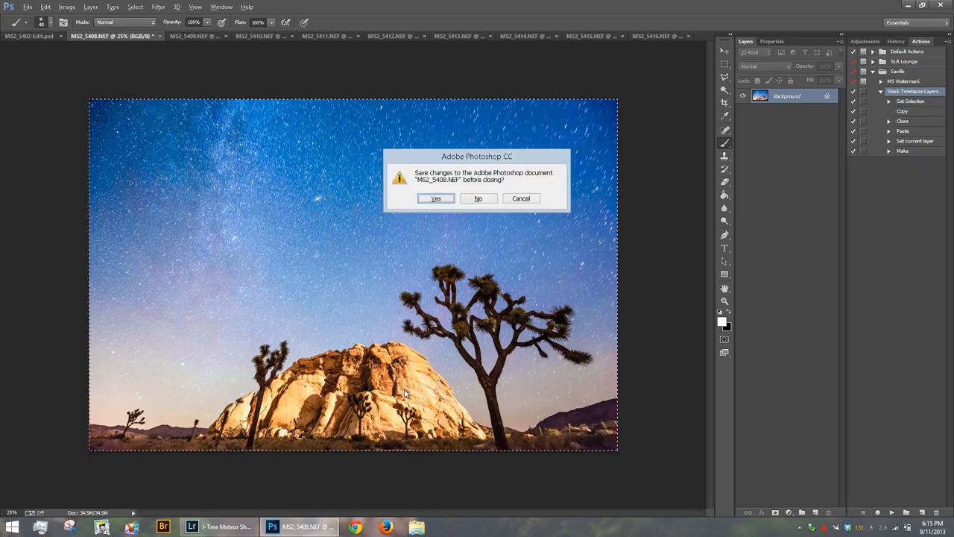
Close MS2_5408.NEF without saving once its copy is pasted as Layer 9.
left_click(478, 198)
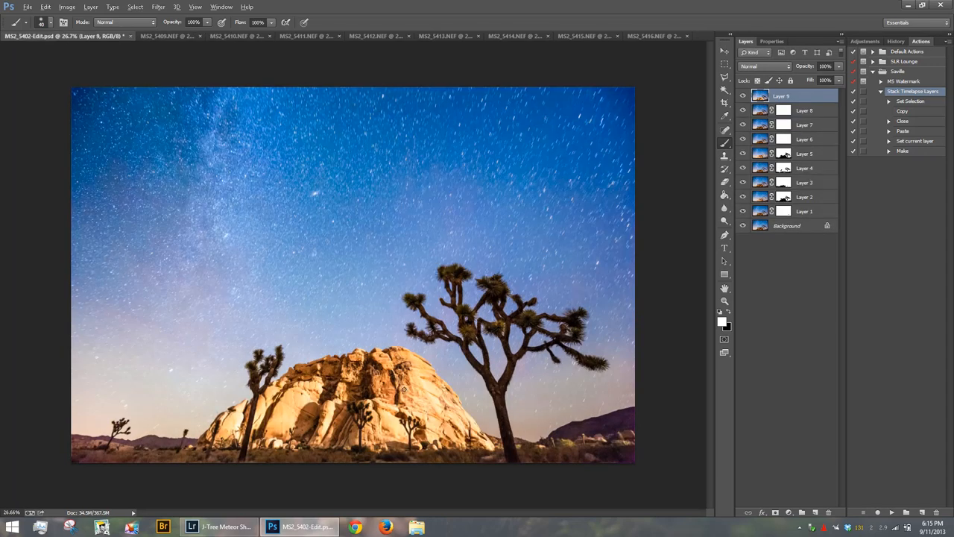
mouse_move(421, 345)
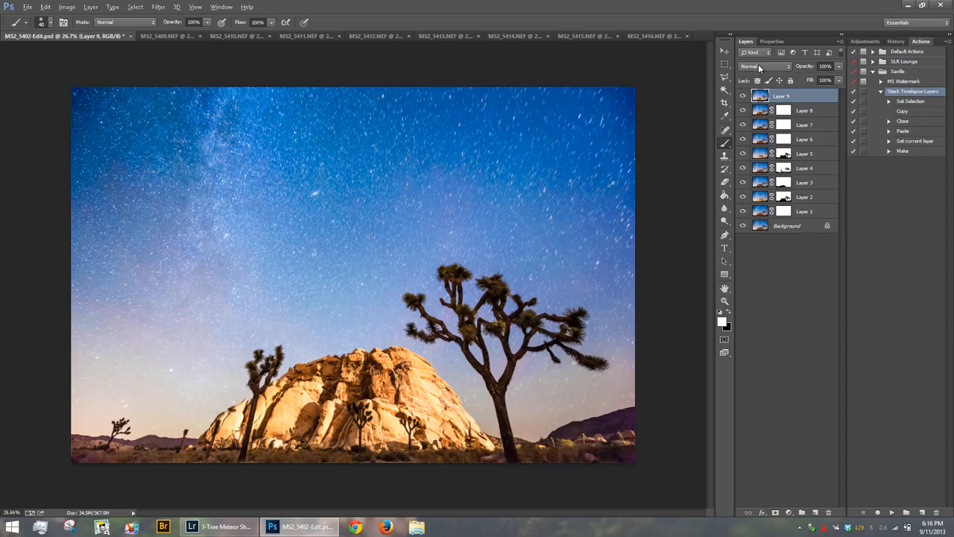
Switch Layer 9's blend mode to Lighter Color.
left_click(764, 66)
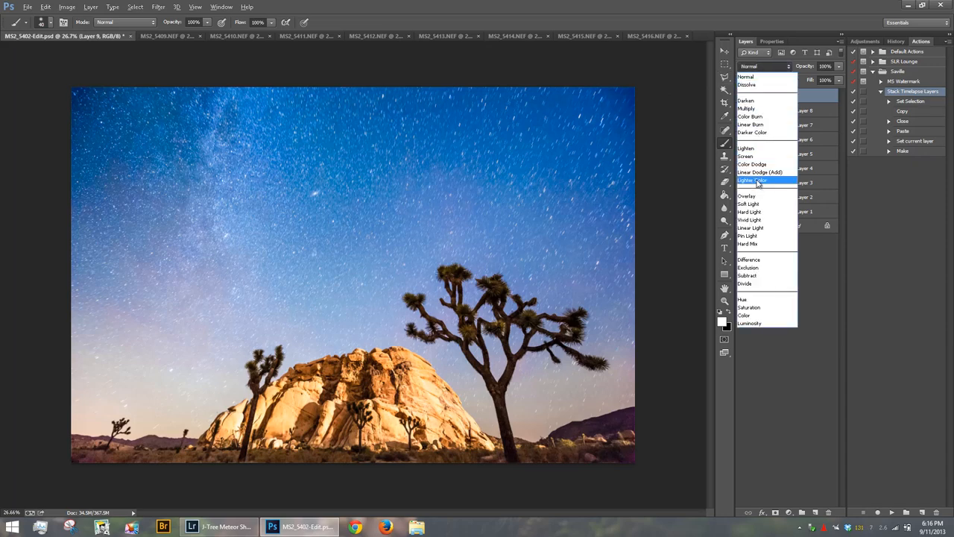
mouse_move(756, 182)
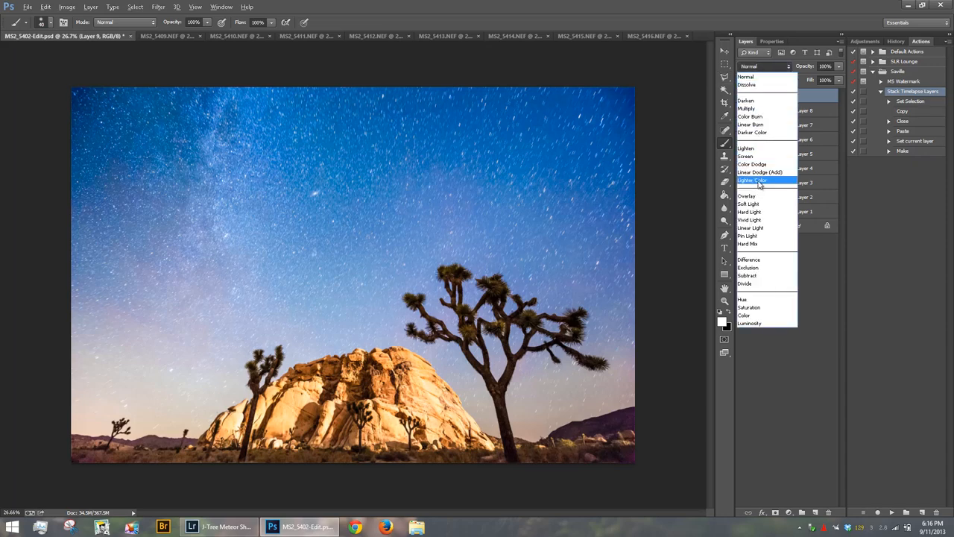
left_click(753, 180)
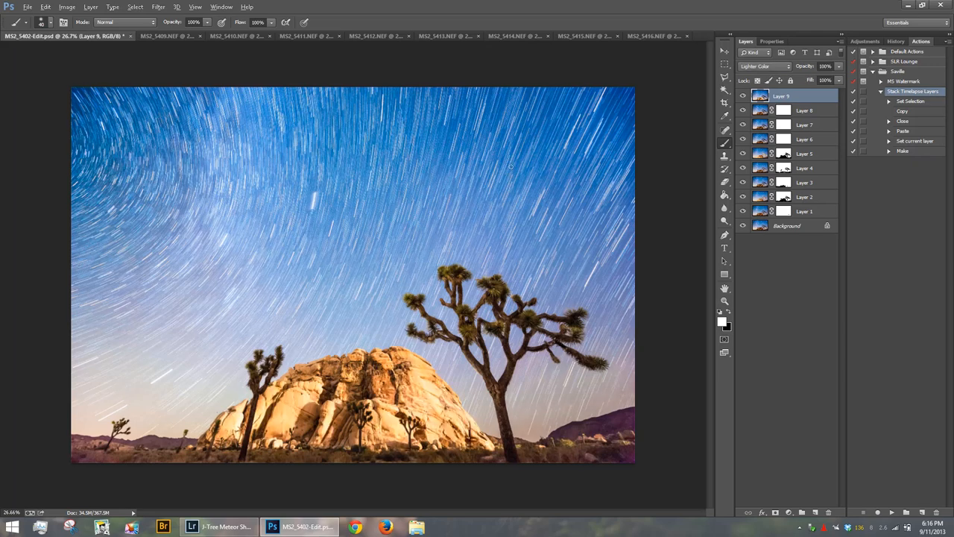
mouse_move(578, 128)
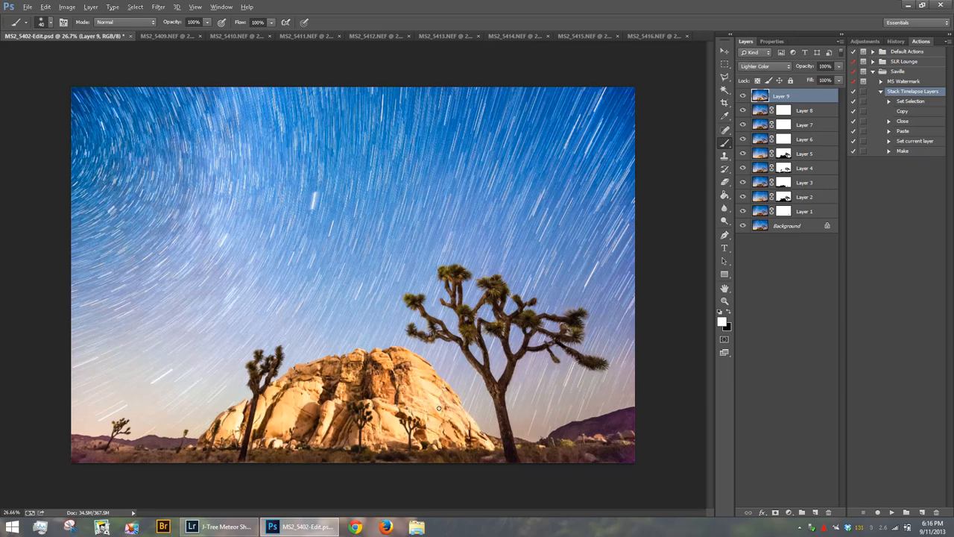
mouse_move(779, 156)
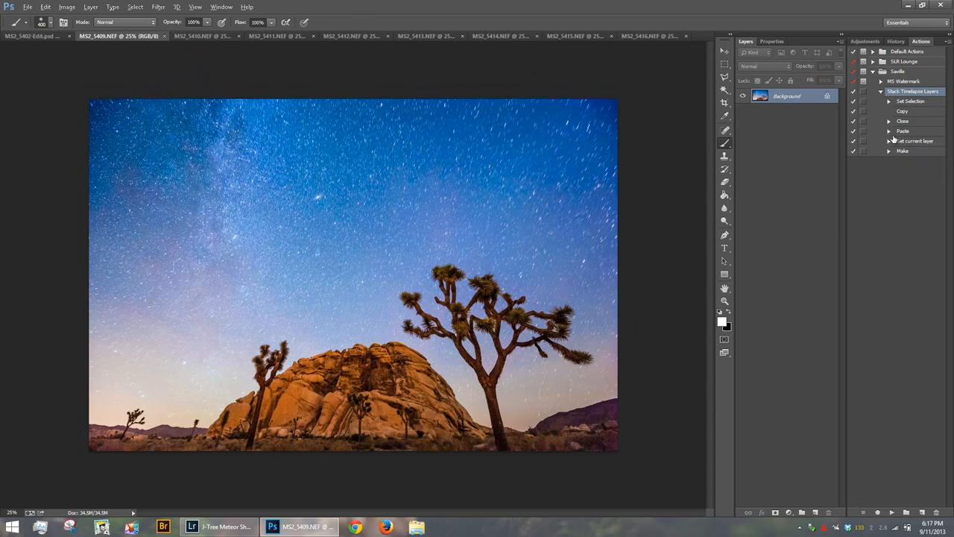
Run the Stack Timelapse Layers action on each remaining exposure, building Layers 10–17.
left_click(914, 90)
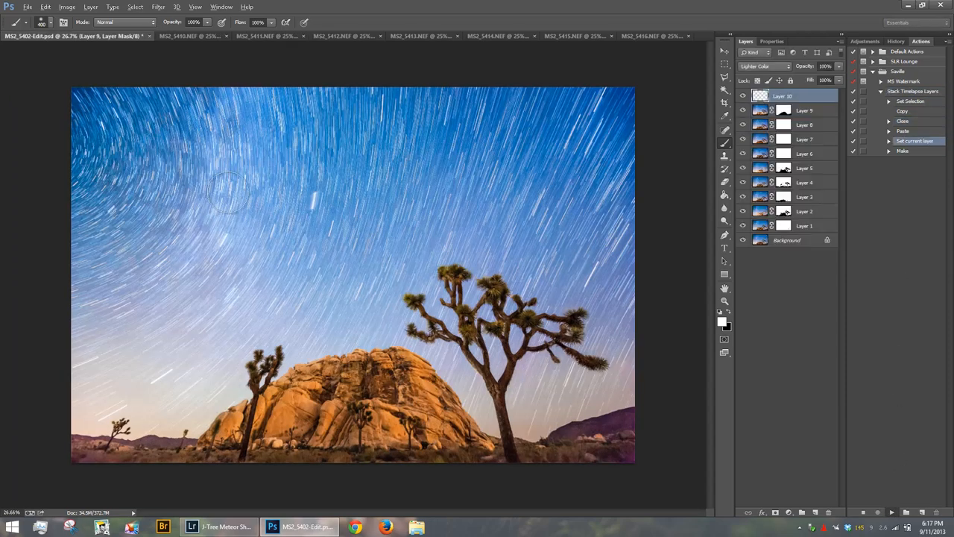
left_click(783, 95)
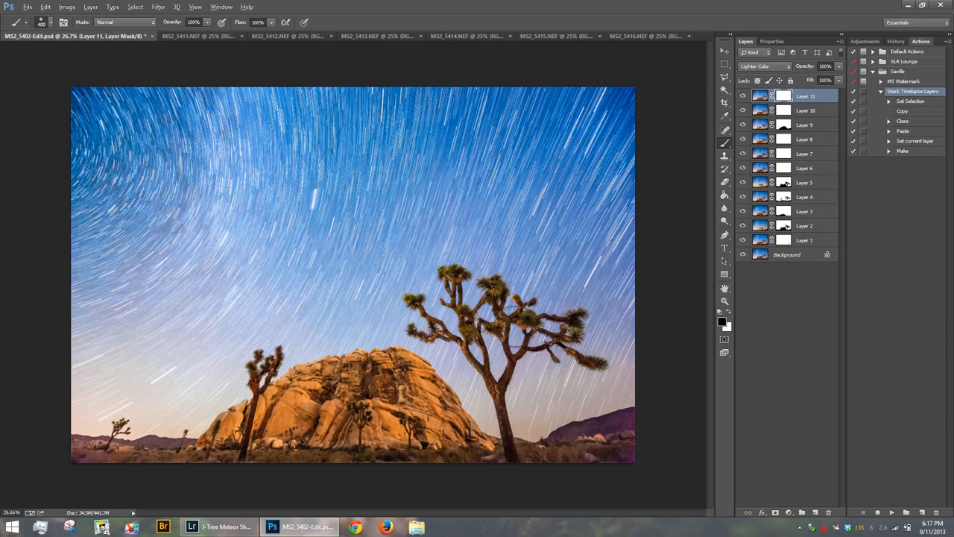
left_click(189, 36)
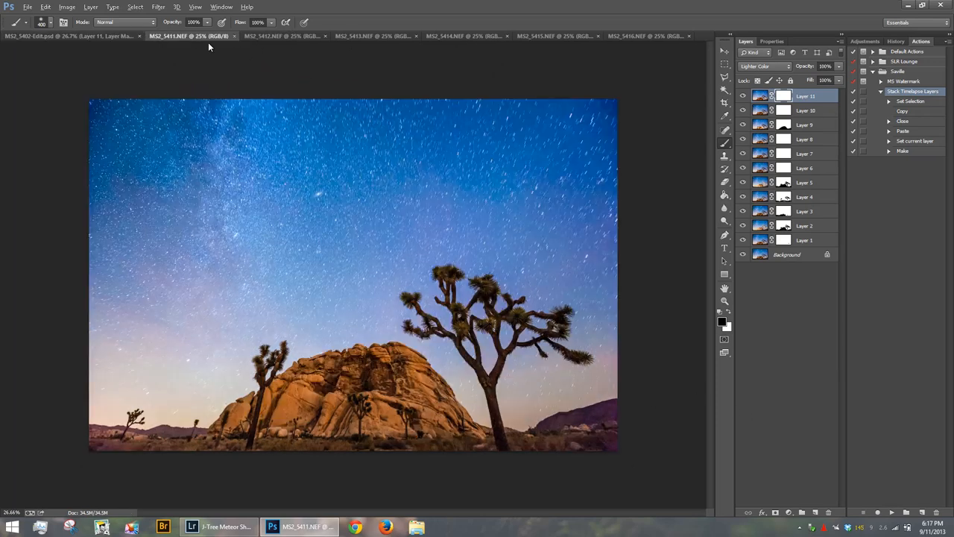
left_click(67, 36)
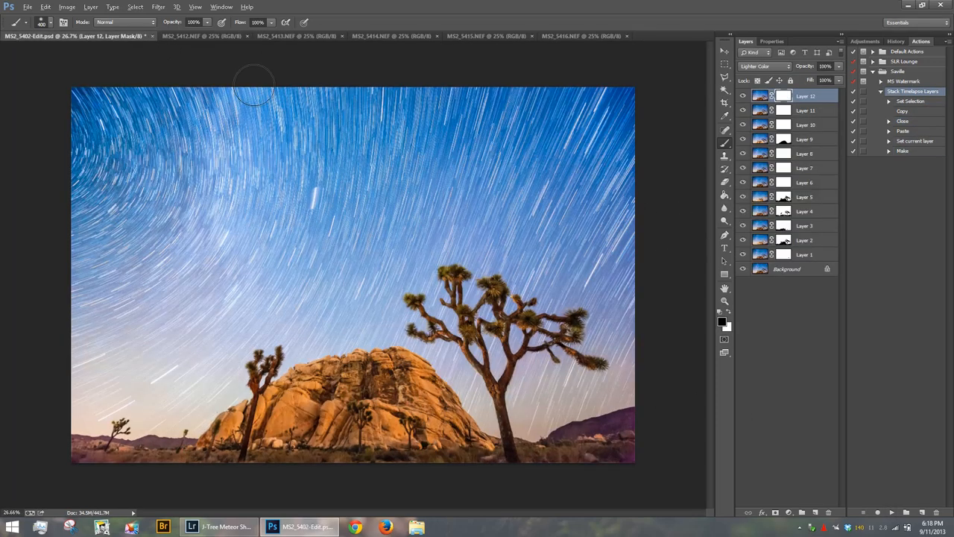
left_click(903, 120)
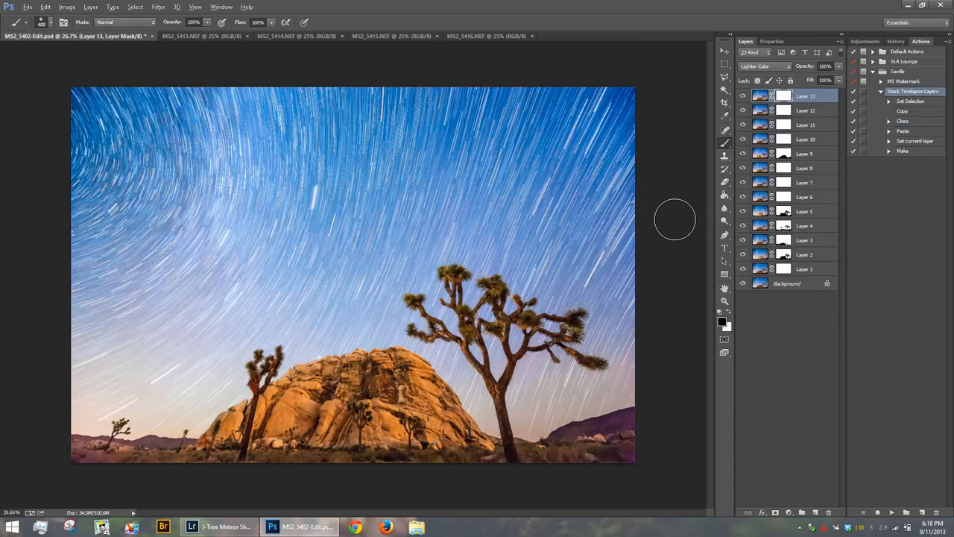
mouse_move(699, 185)
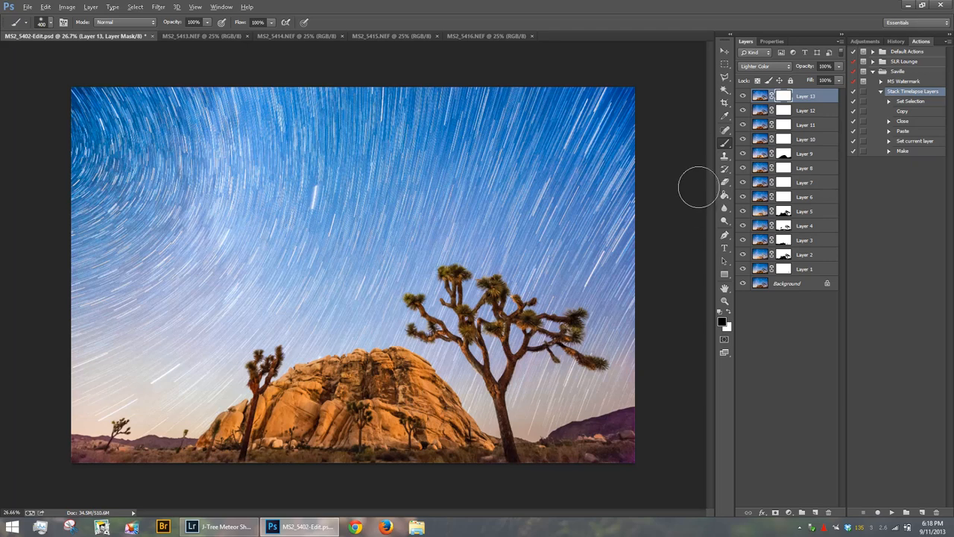
mouse_move(887, 519)
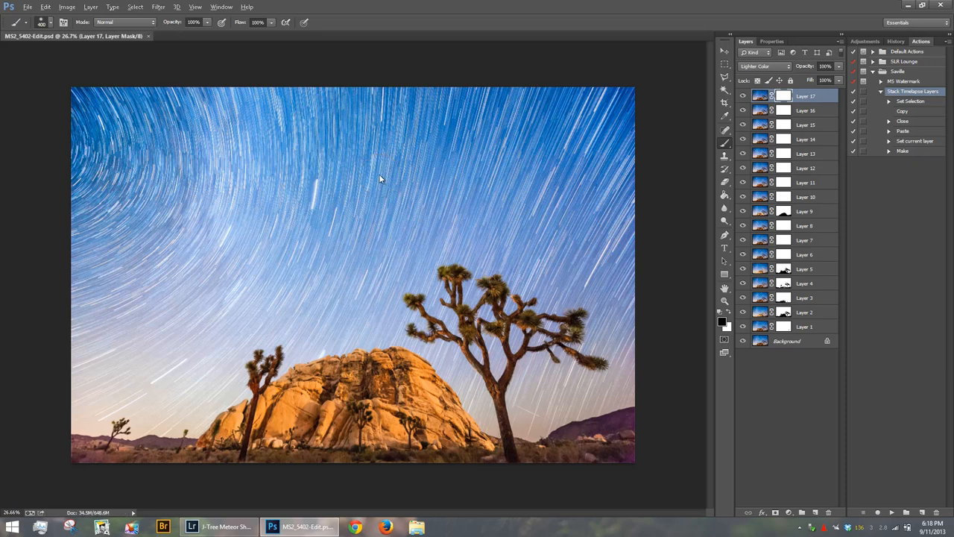
left_click(191, 527)
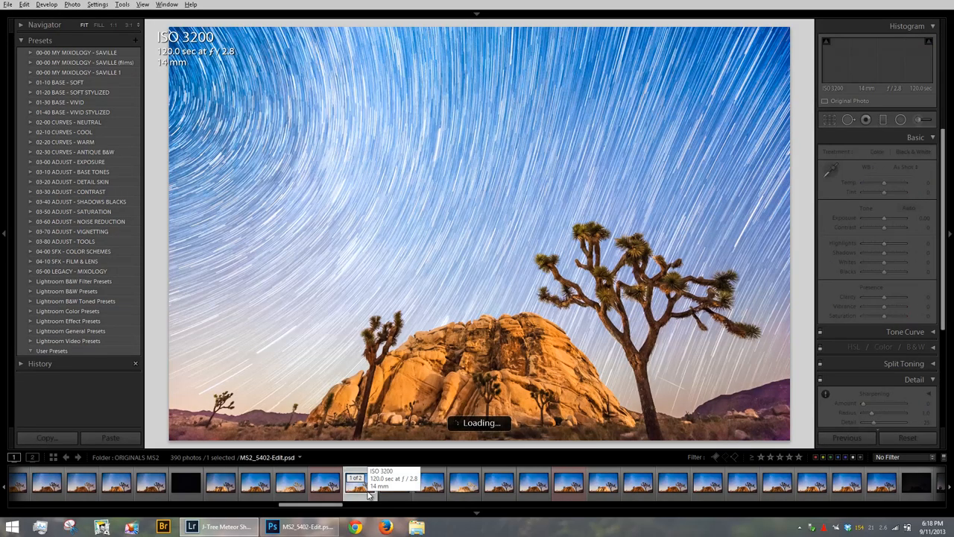